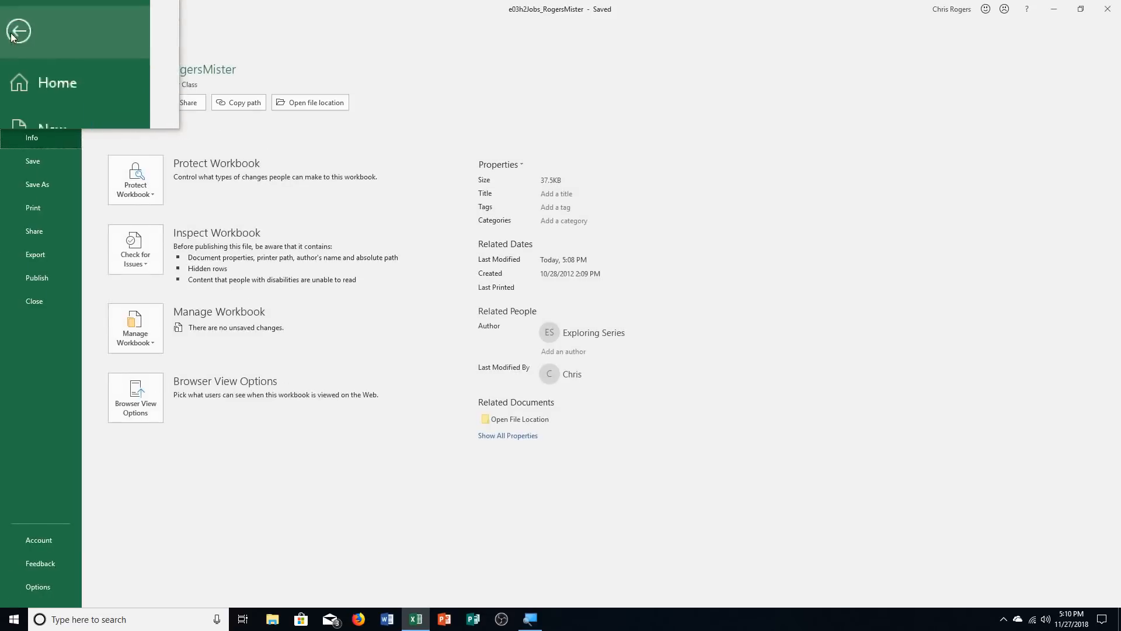
Save a copy of the workbook as e03h3Jobs_RogersMister in the Computer Class folder.
{"action": "left_click", "coordinate": [37, 184]}
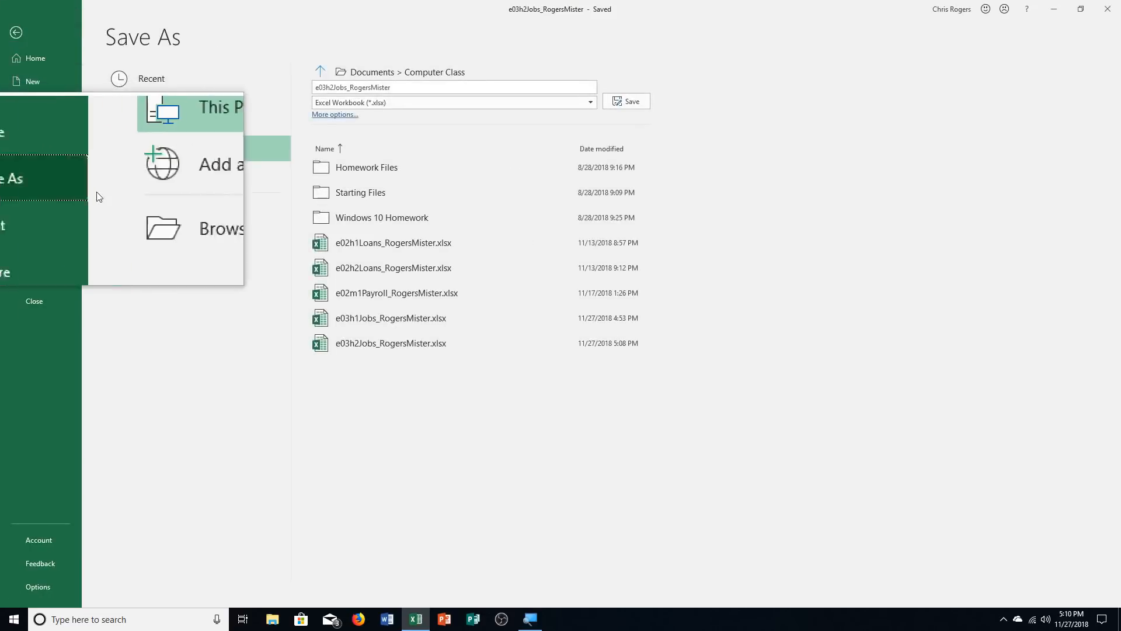
{"action": "left_click", "coordinate": [220, 228]}
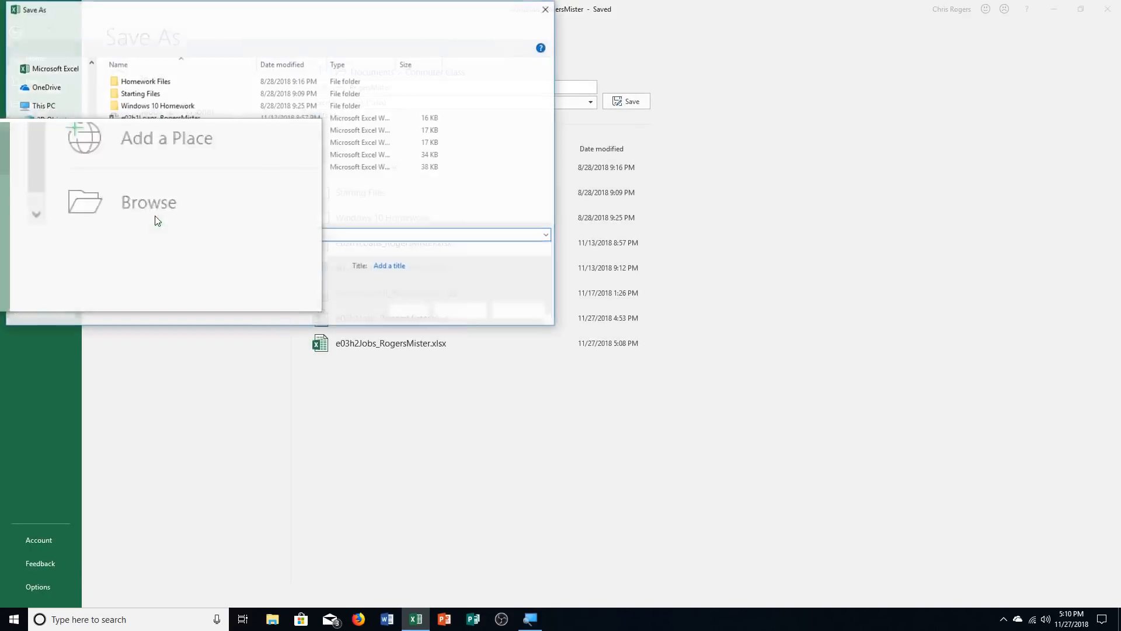
{"action": "left_click", "coordinate": [147, 202]}
{"action": "type", "text": "3"}
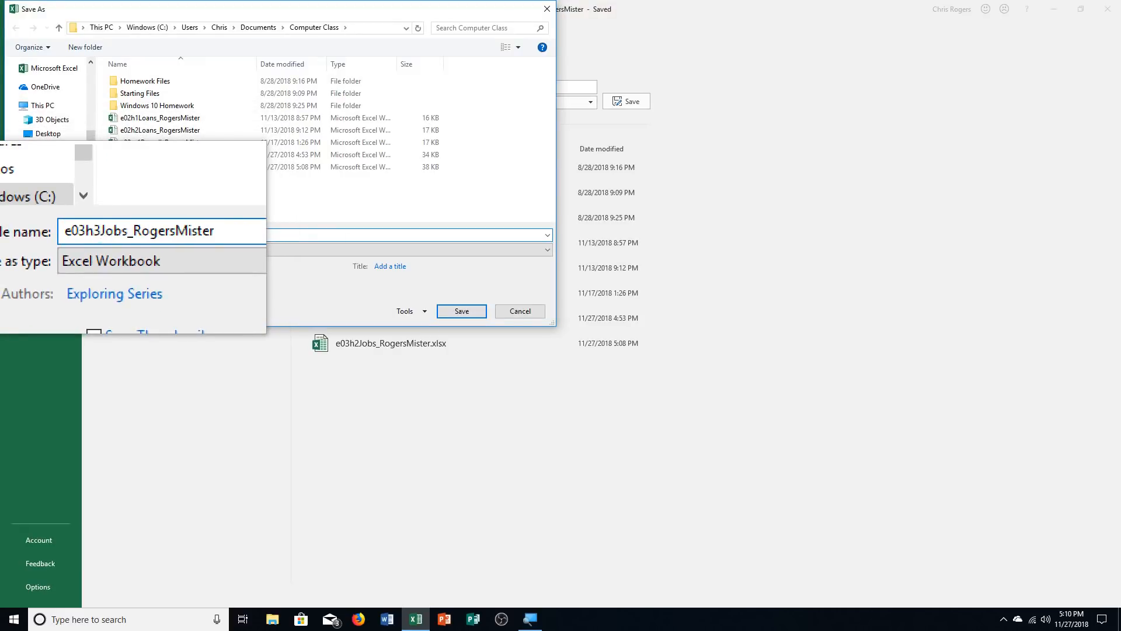
{"action": "left_click", "coordinate": [461, 310]}
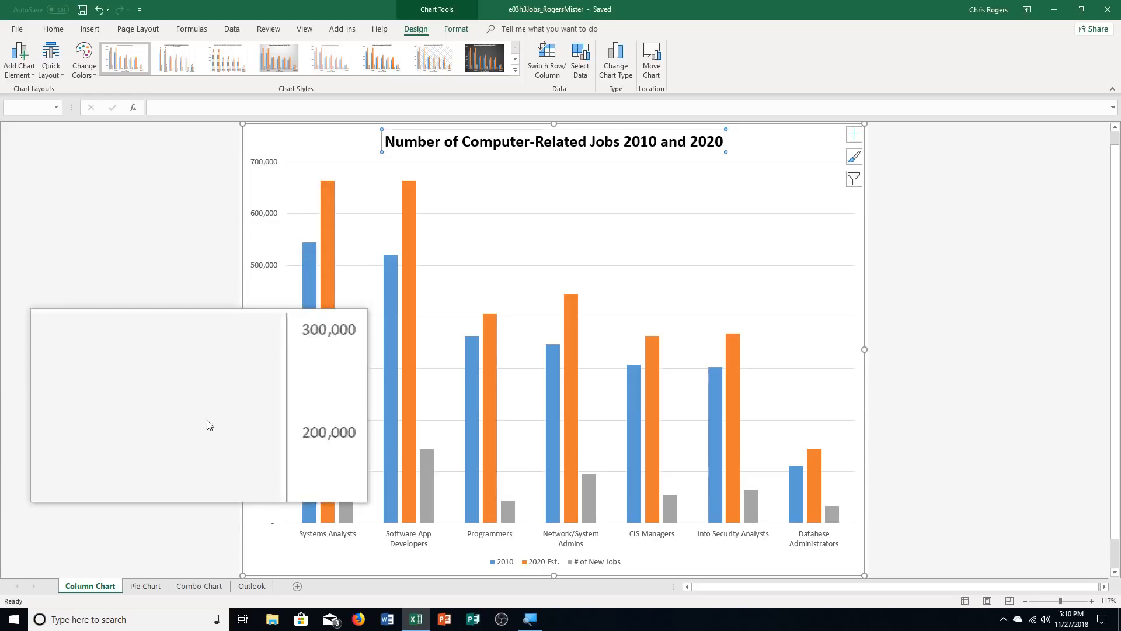
Review the chart sheets and land on the Outlook sheet's projected jobs bar chart.
{"action": "left_click", "coordinate": [252, 586]}
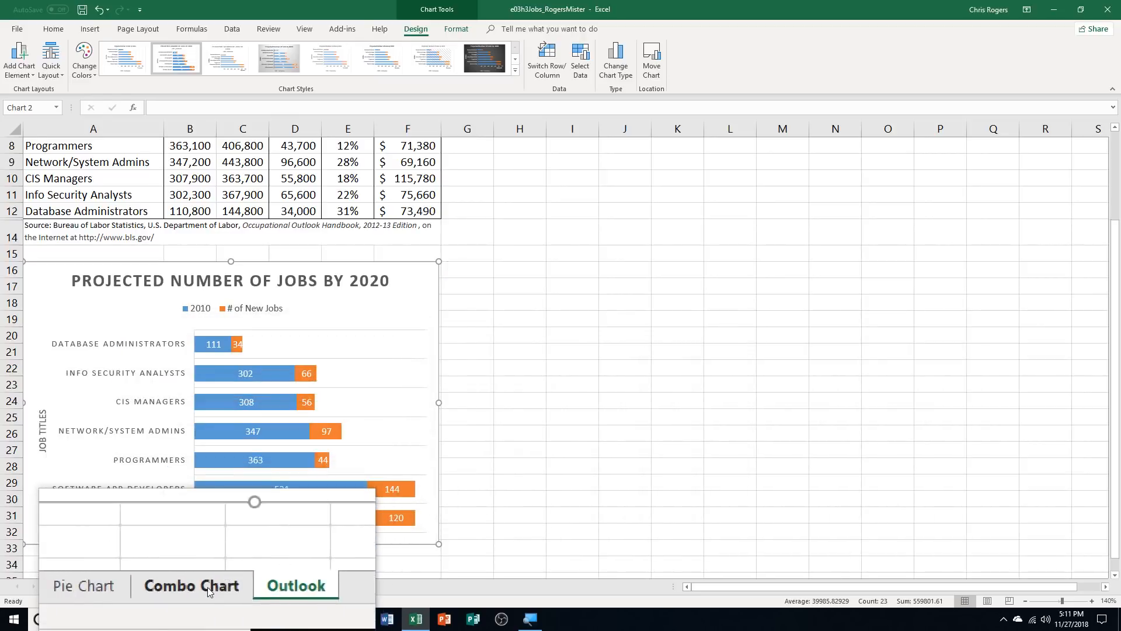
Filter the Column Chart to hide the # of New Jobs series, leaving 2010 and 2020 Est.
{"action": "left_click", "coordinate": [191, 586]}
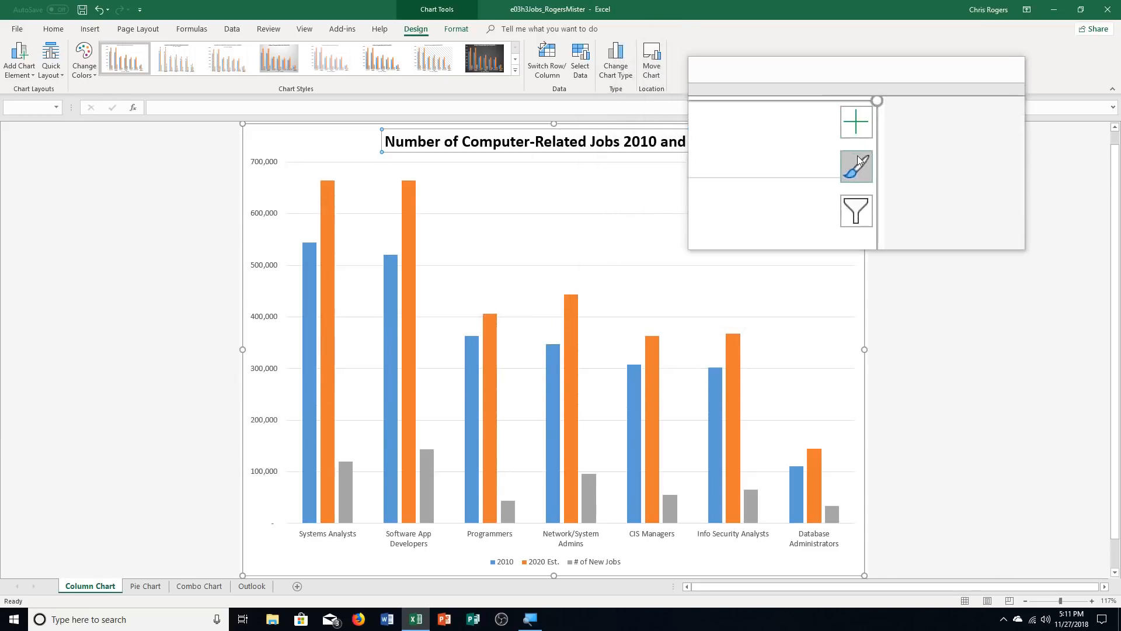
{"action": "mouse_move", "coordinate": [857, 187]}
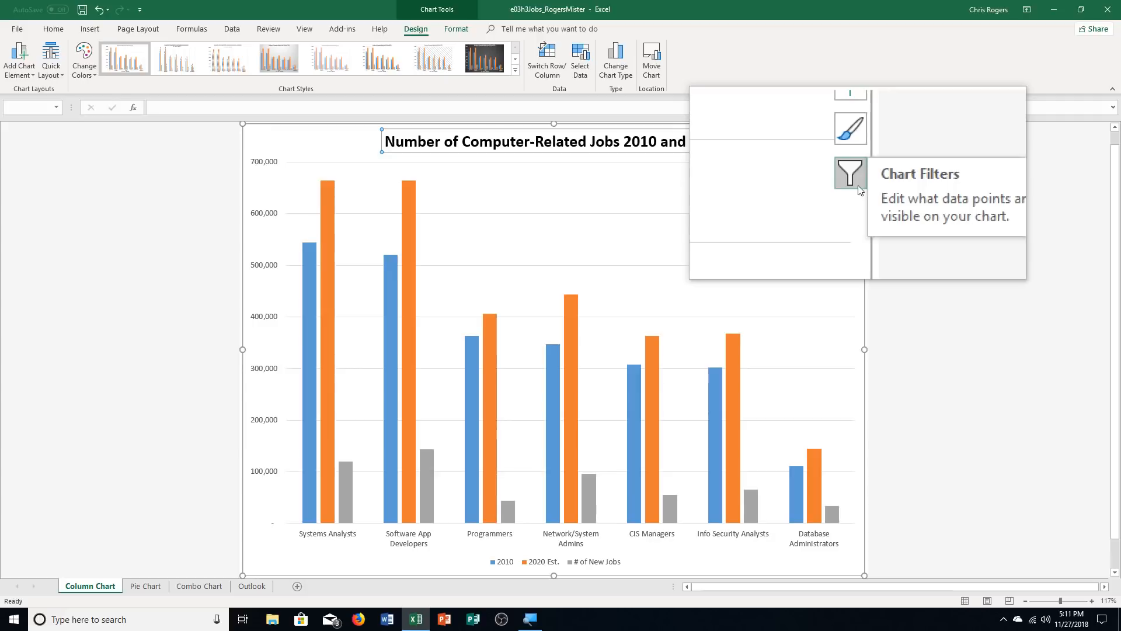
{"action": "left_click", "coordinate": [850, 174]}
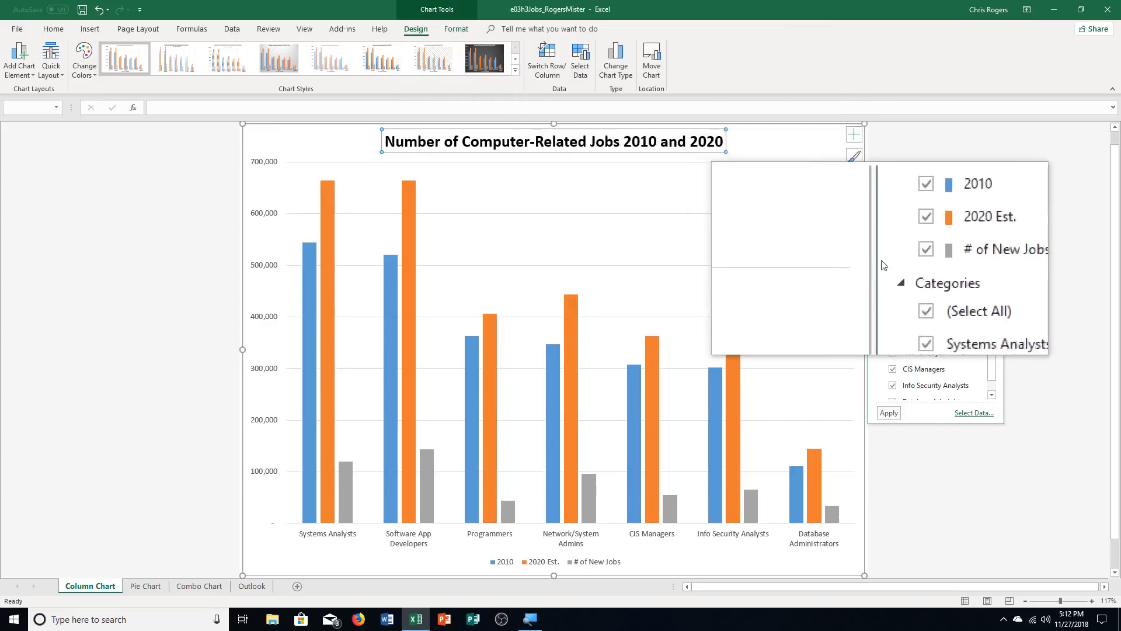
{"action": "left_click", "coordinate": [926, 249]}
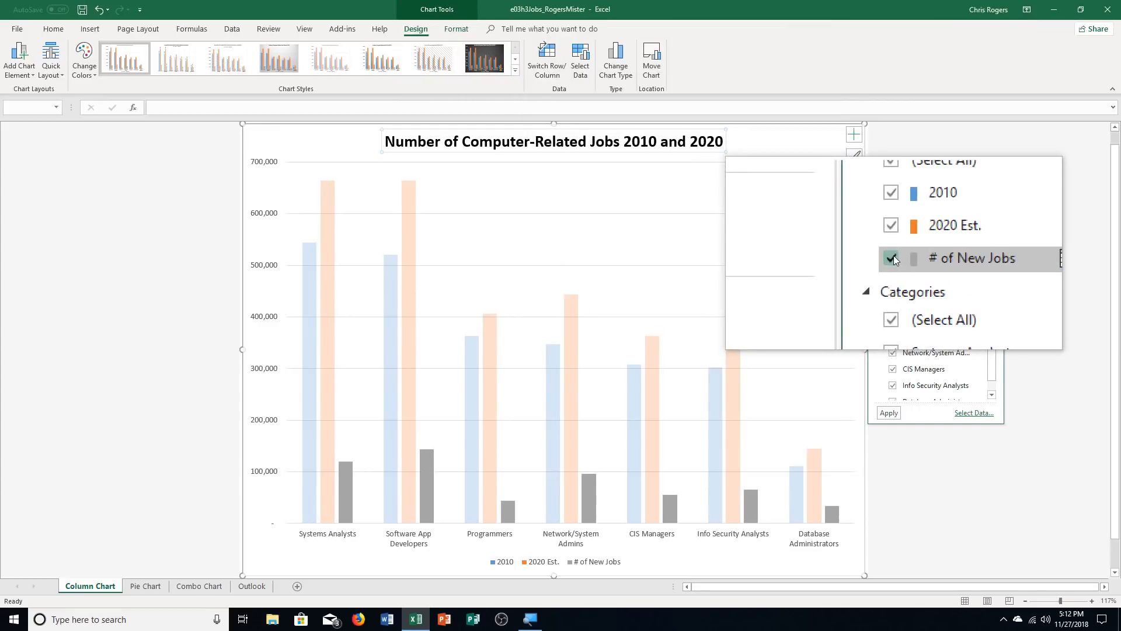
{"action": "left_click", "coordinate": [891, 258]}
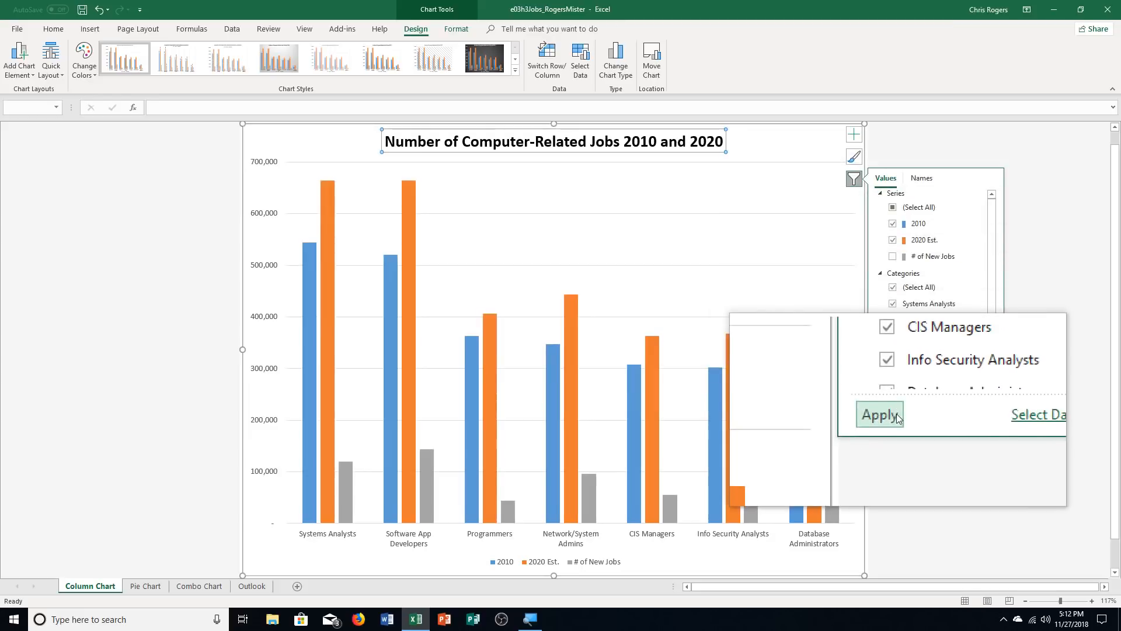
{"action": "left_click", "coordinate": [879, 415]}
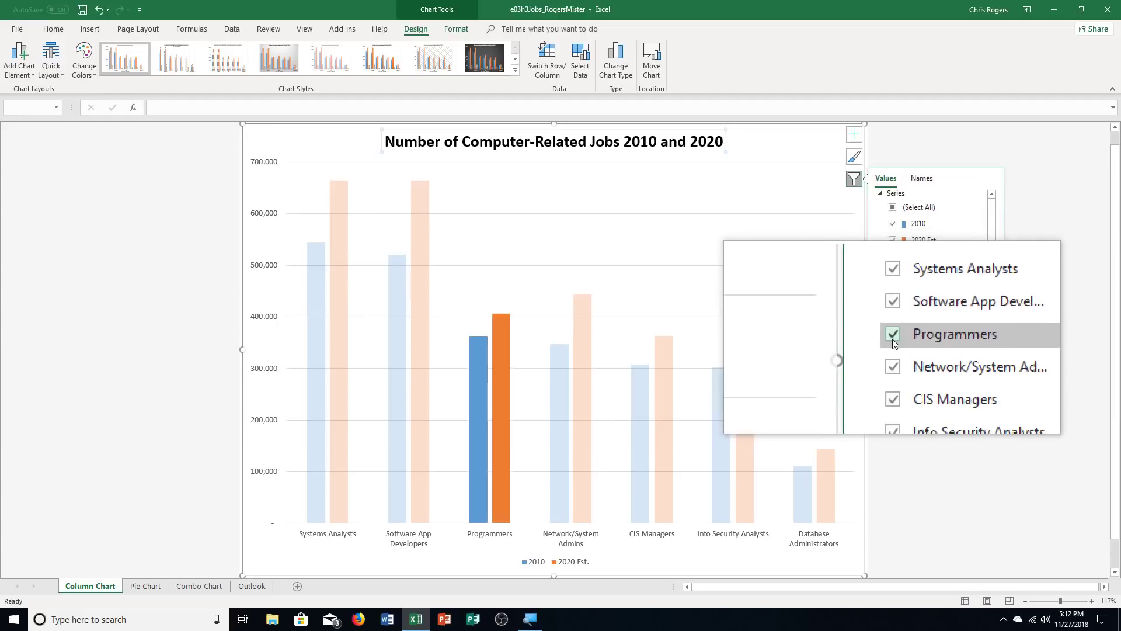
Filter out the Programmers category so six job titles remain, then close Chart Filters.
{"action": "left_click", "coordinate": [893, 334]}
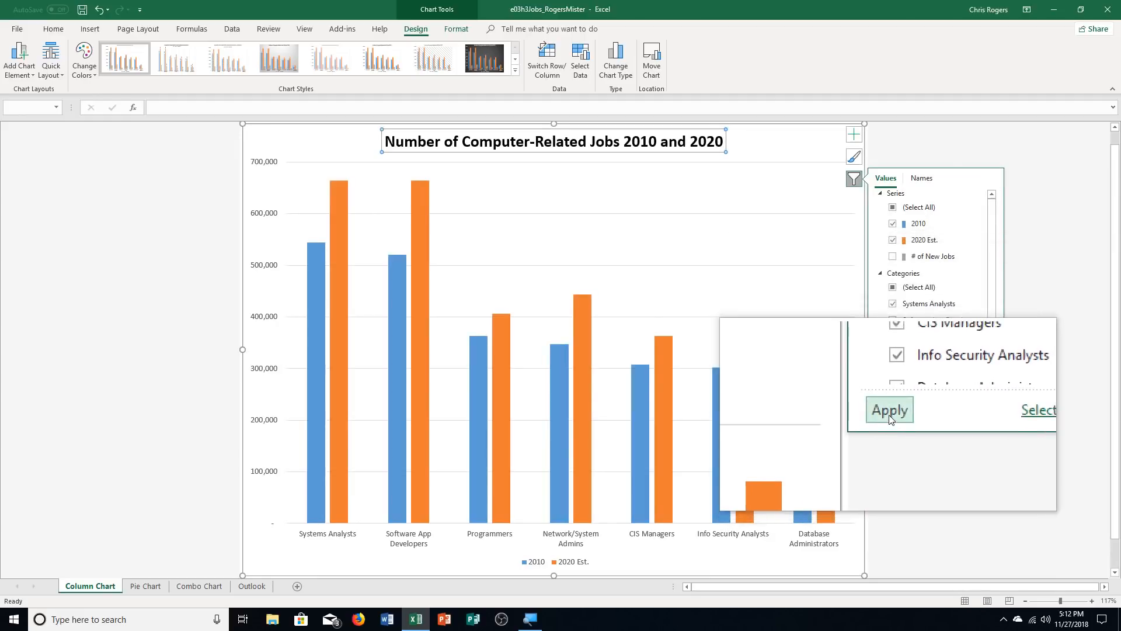
{"action": "left_click", "coordinate": [889, 410]}
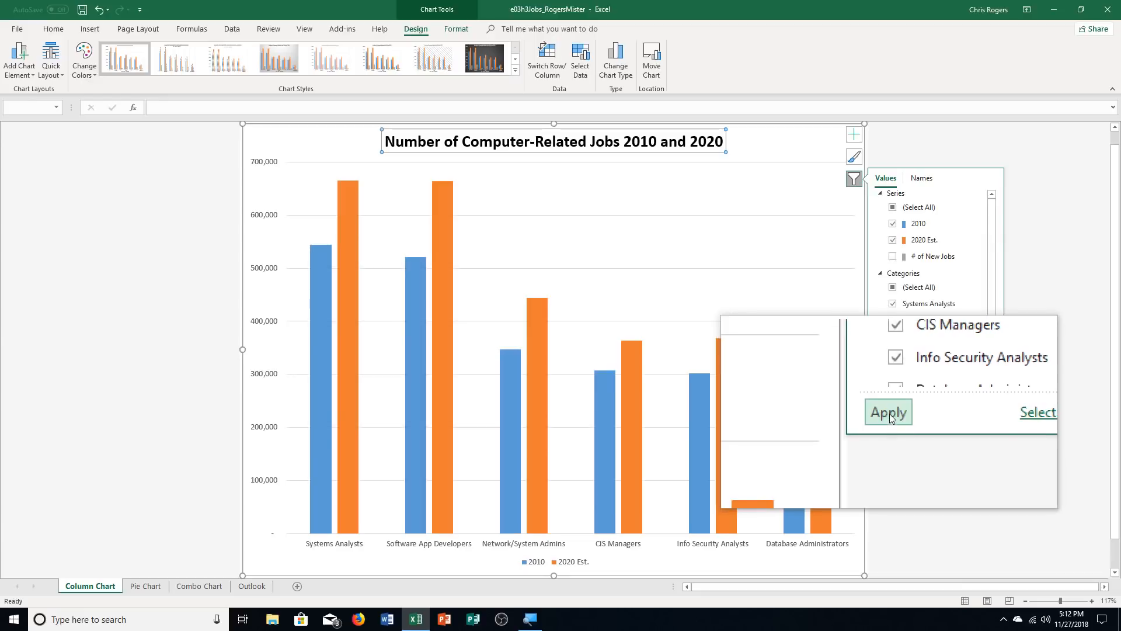
{"action": "left_click", "coordinate": [889, 412]}
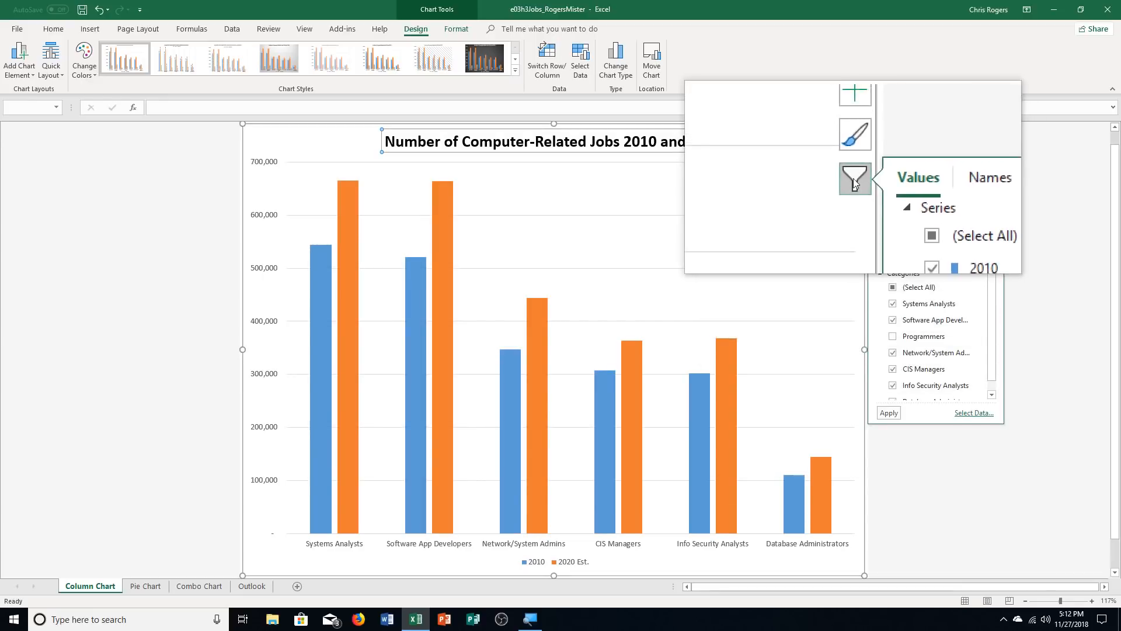
{"action": "left_click", "coordinate": [852, 179]}
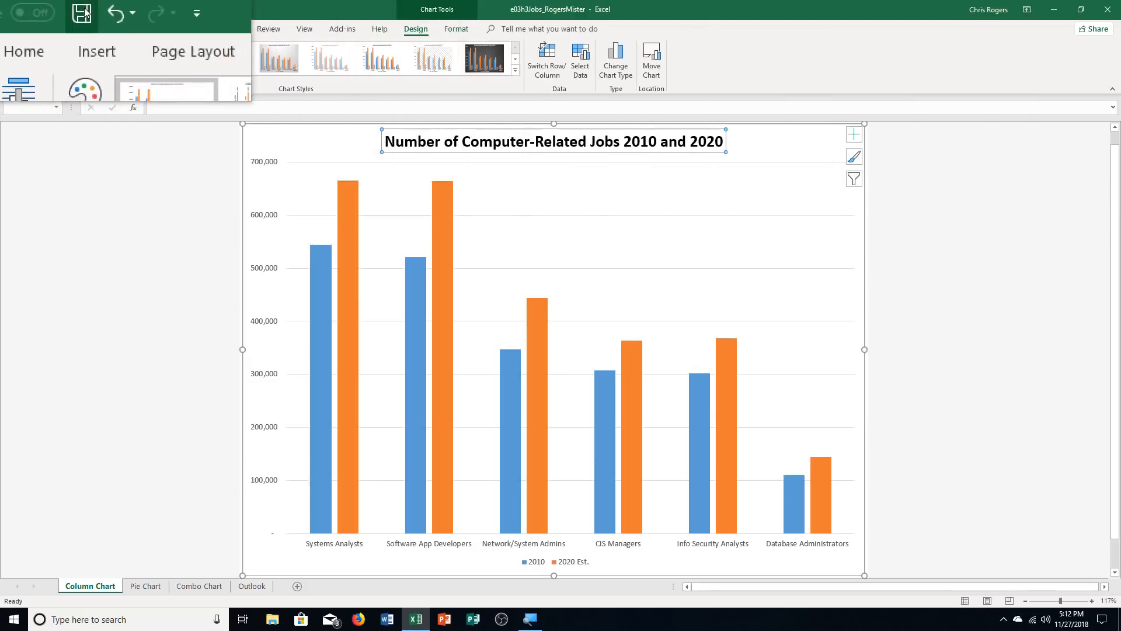
Save the workbook and insert a blank column D before # of New Jobs on the Outlook sheet.
{"action": "left_click", "coordinate": [81, 12]}
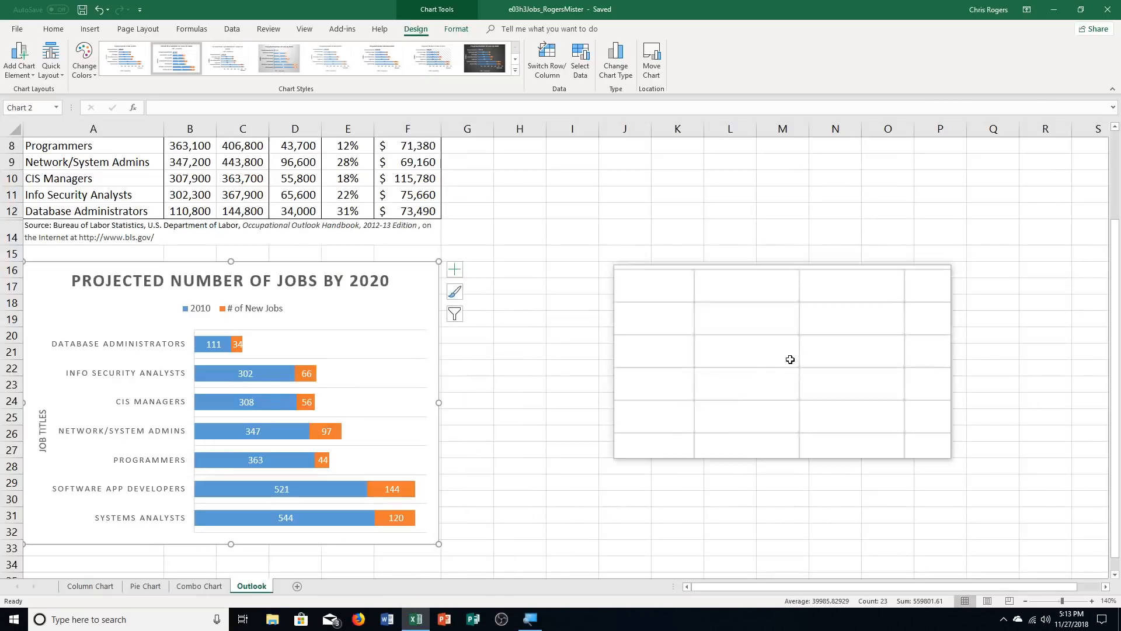
{"action": "left_click_drag", "start_coordinate": [790, 359], "coordinate": [693, 386]}
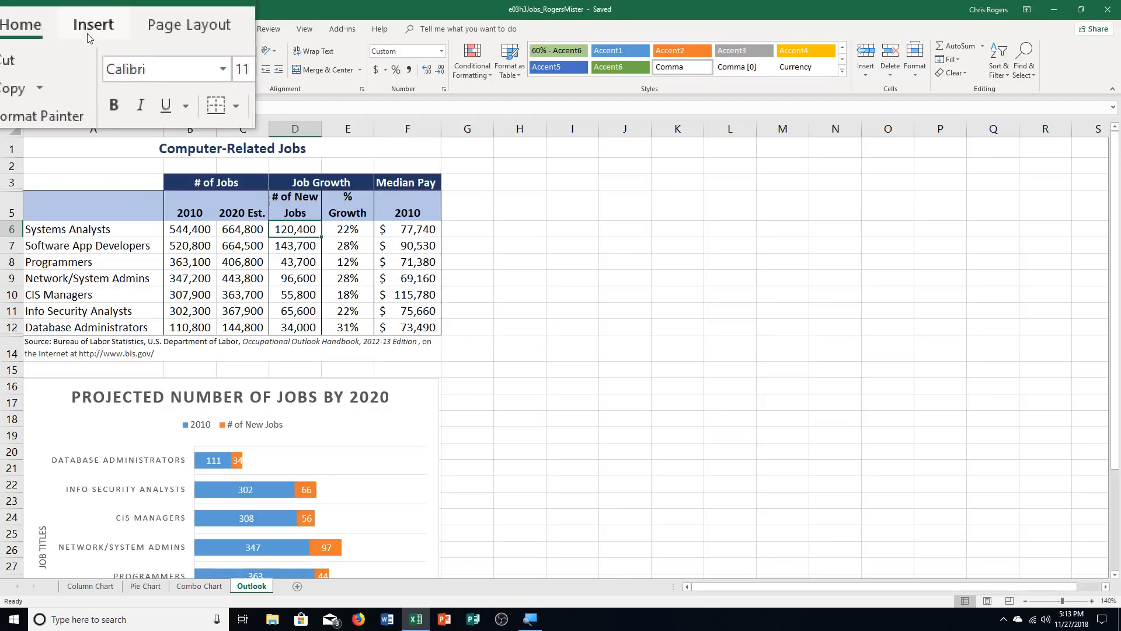
{"action": "left_click", "coordinate": [21, 24]}
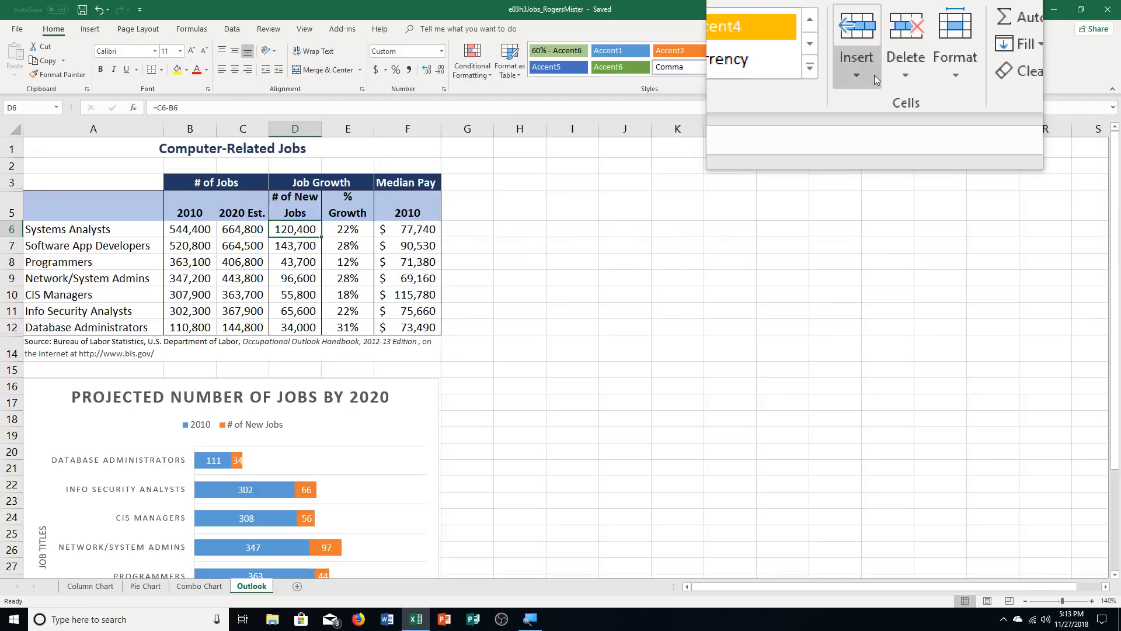
{"action": "left_click", "coordinate": [856, 74]}
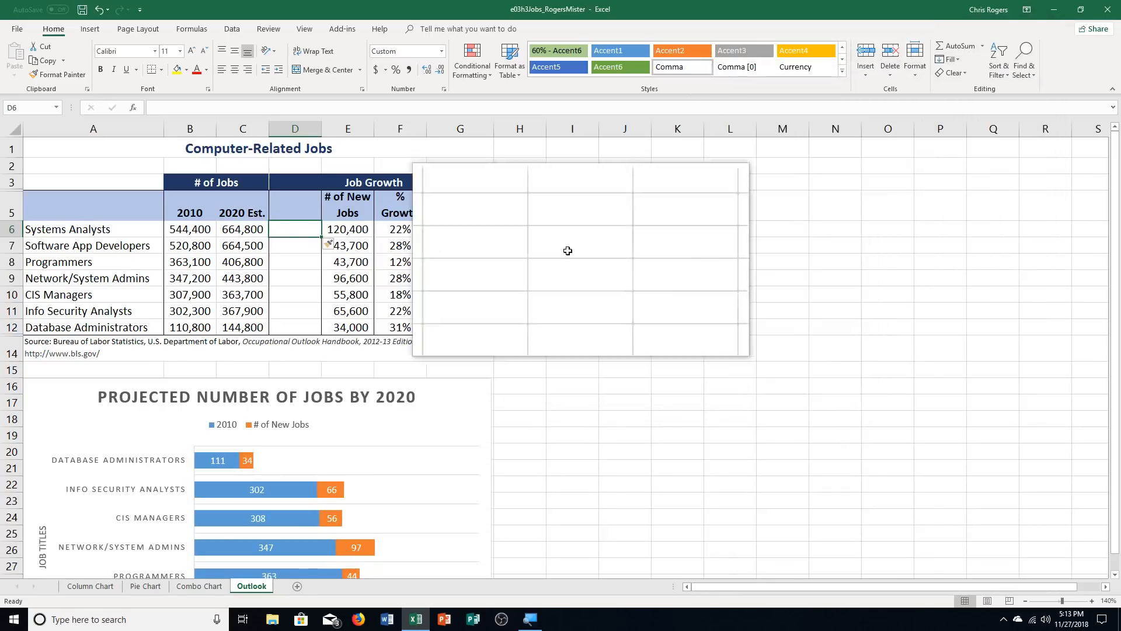
Create line sparklines in $D$6:$D$12 from data range B6:C12.
{"action": "left_click", "coordinate": [89, 28]}
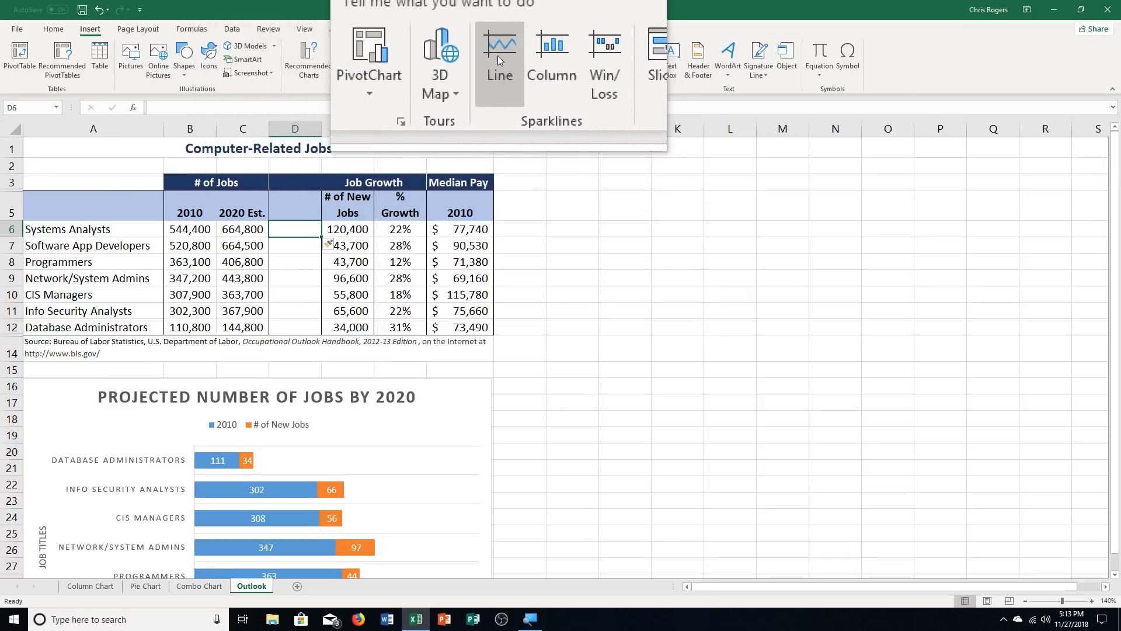
{"action": "left_click", "coordinate": [499, 44]}
{"action": "type", "text": "B6:C12"}
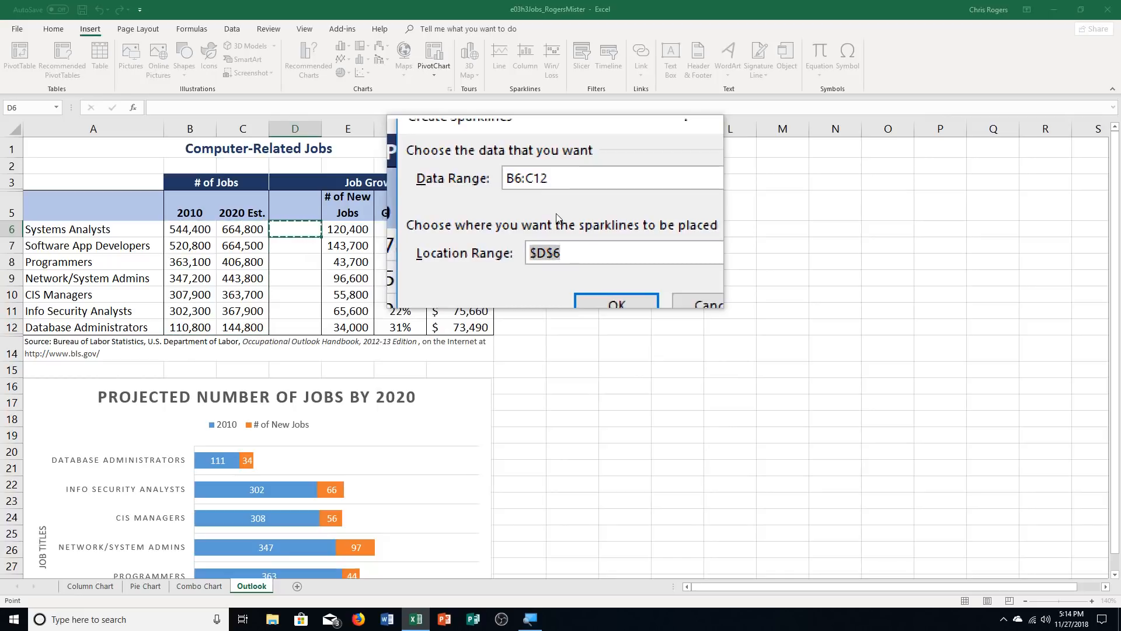
{"action": "left_click", "coordinate": [622, 252]}
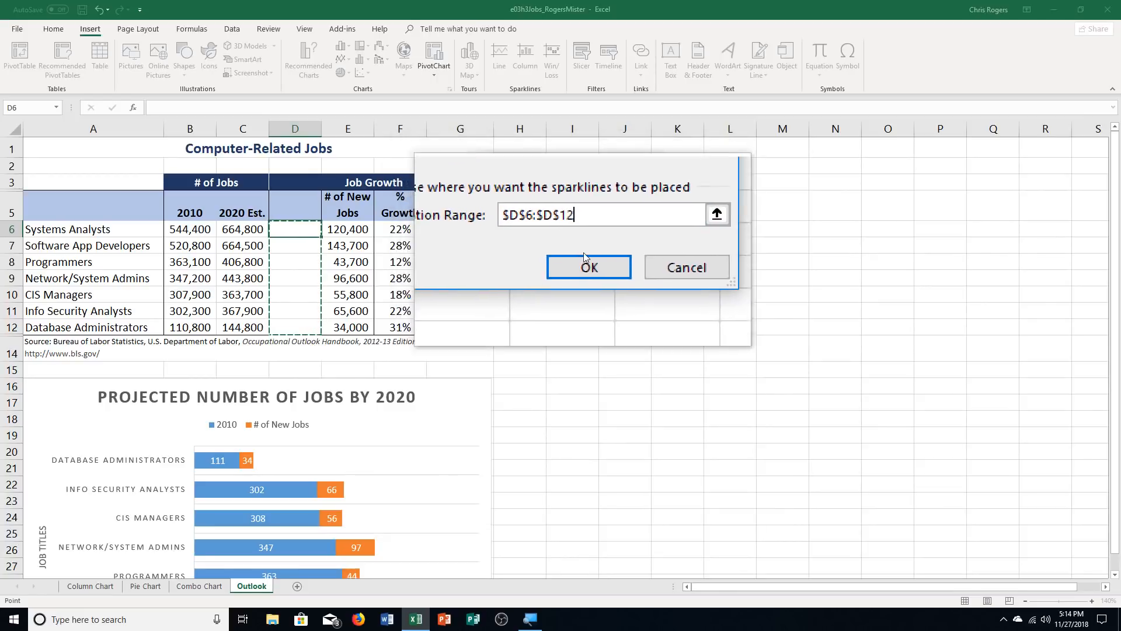
{"action": "left_click", "coordinate": [589, 267]}
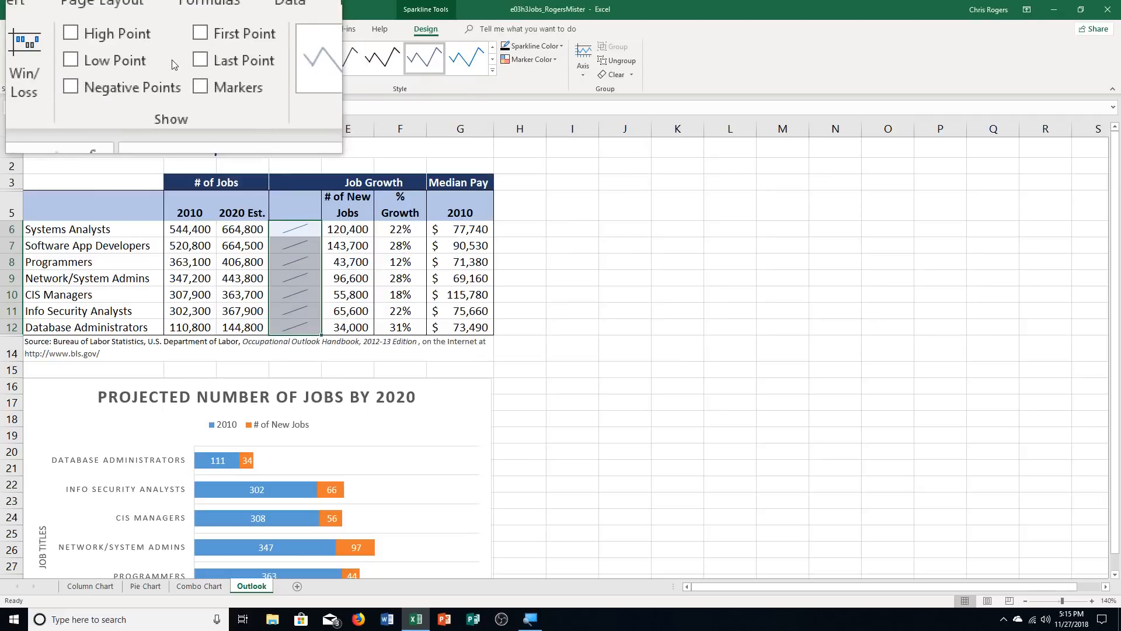
{"action": "mouse_move", "coordinate": [191, 75]}
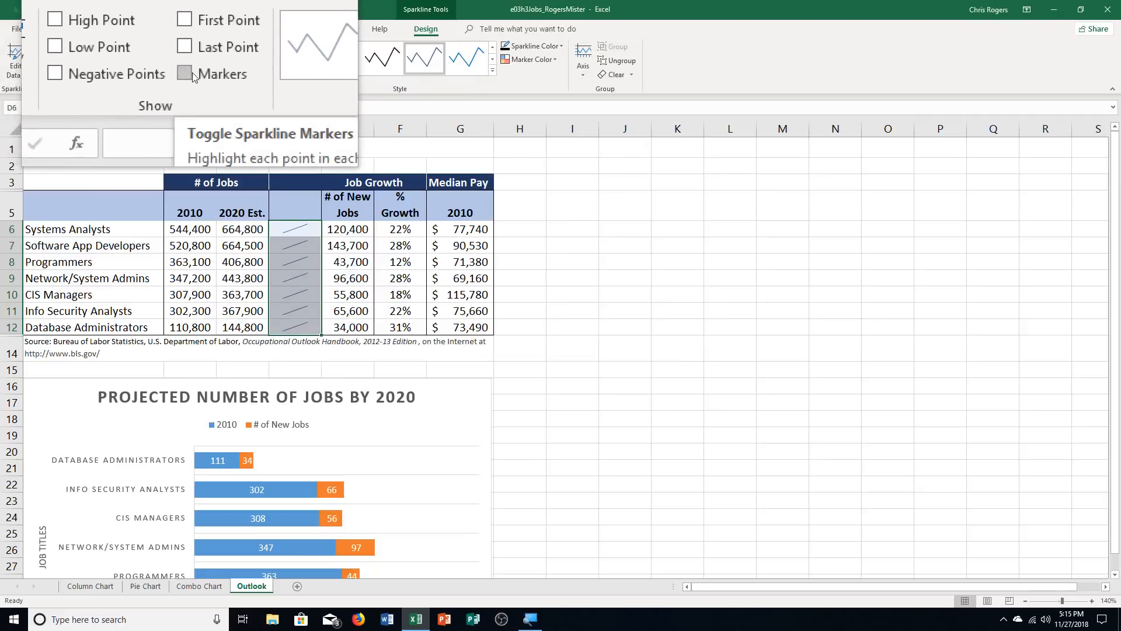
Turn on Markers for every data point on the D6:D12 sparklines.
{"action": "left_click", "coordinate": [185, 74]}
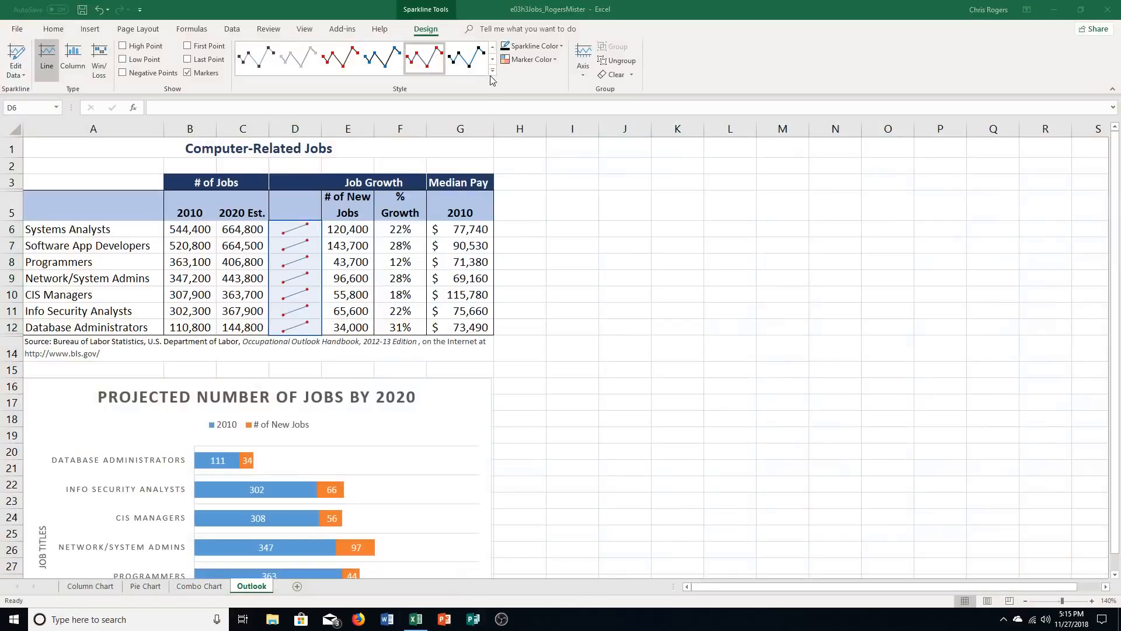
Apply Sparkline Style Dark #6 from the full style gallery.
{"action": "left_click", "coordinate": [492, 70]}
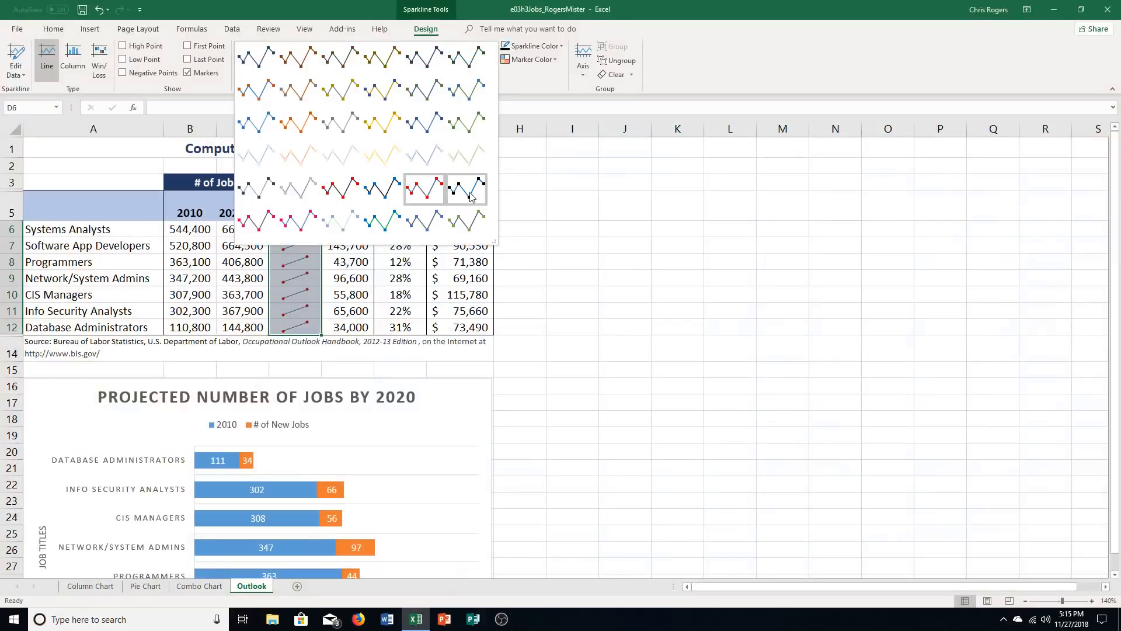
{"action": "mouse_move", "coordinate": [467, 196]}
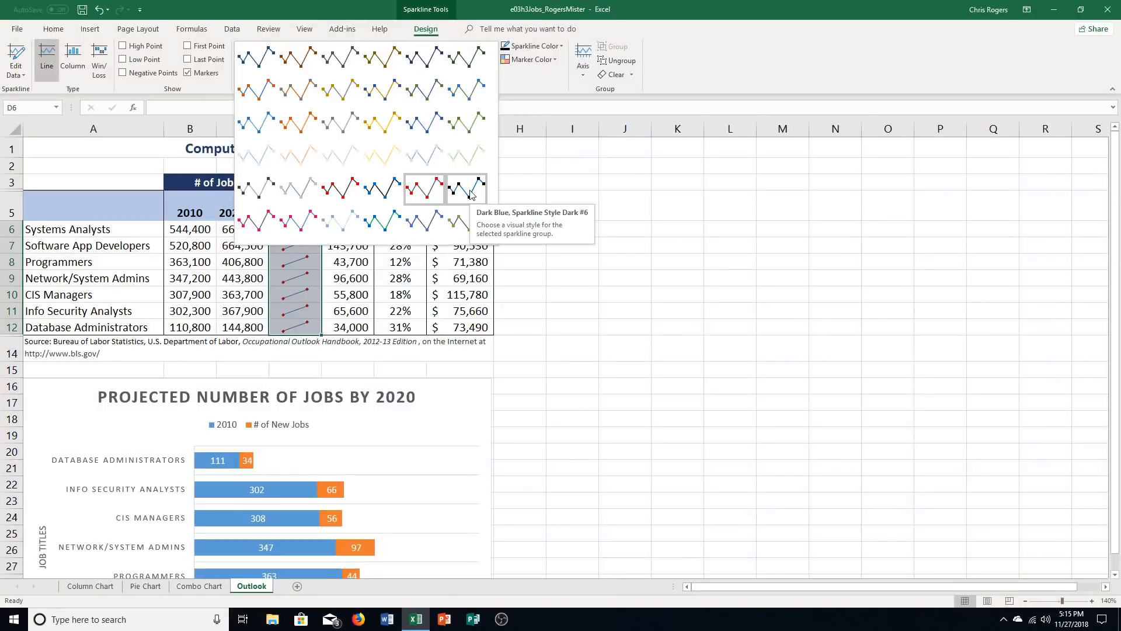
{"action": "left_click", "coordinate": [465, 188]}
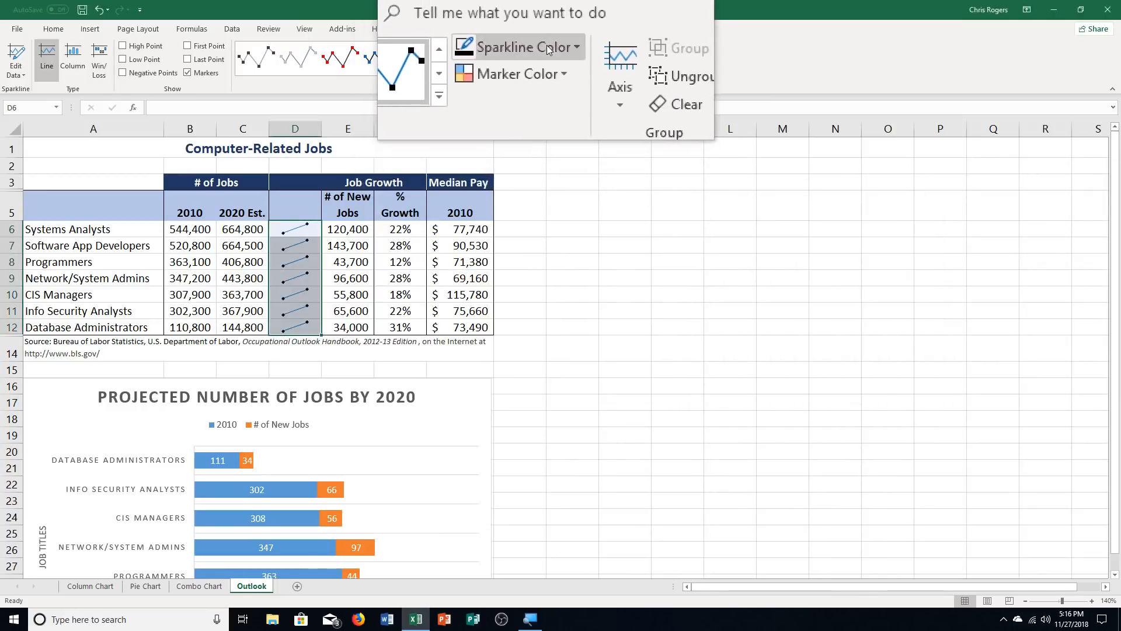
Change the sparkline line colour to Red from Standard Colors.
{"action": "left_click", "coordinate": [519, 48]}
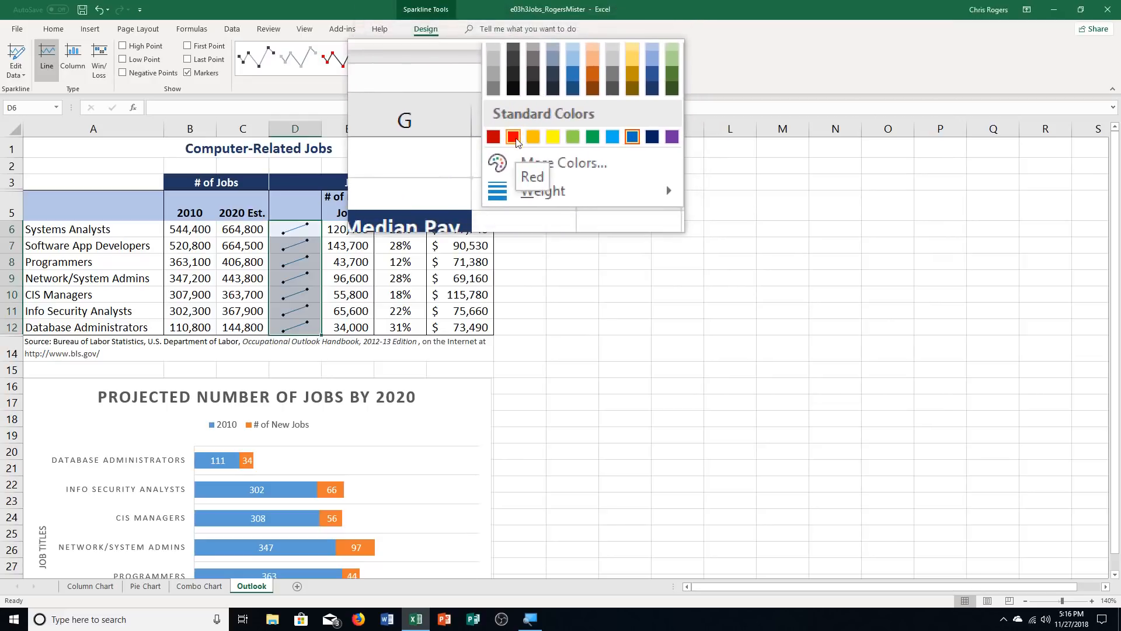
{"action": "left_click", "coordinate": [514, 136]}
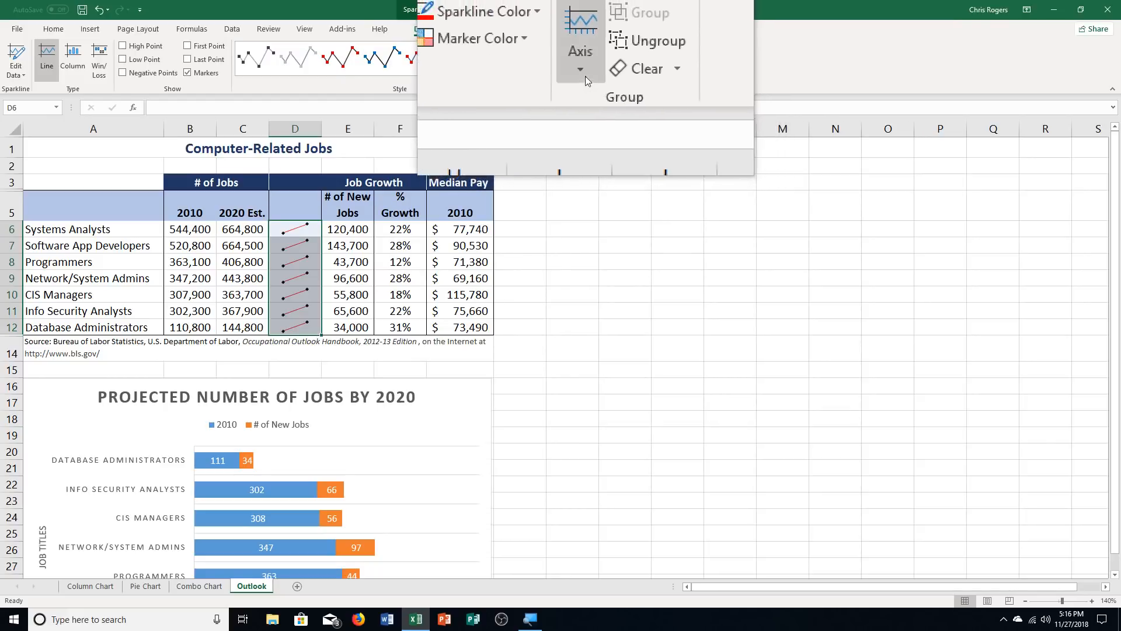
{"action": "mouse_move", "coordinate": [584, 67]}
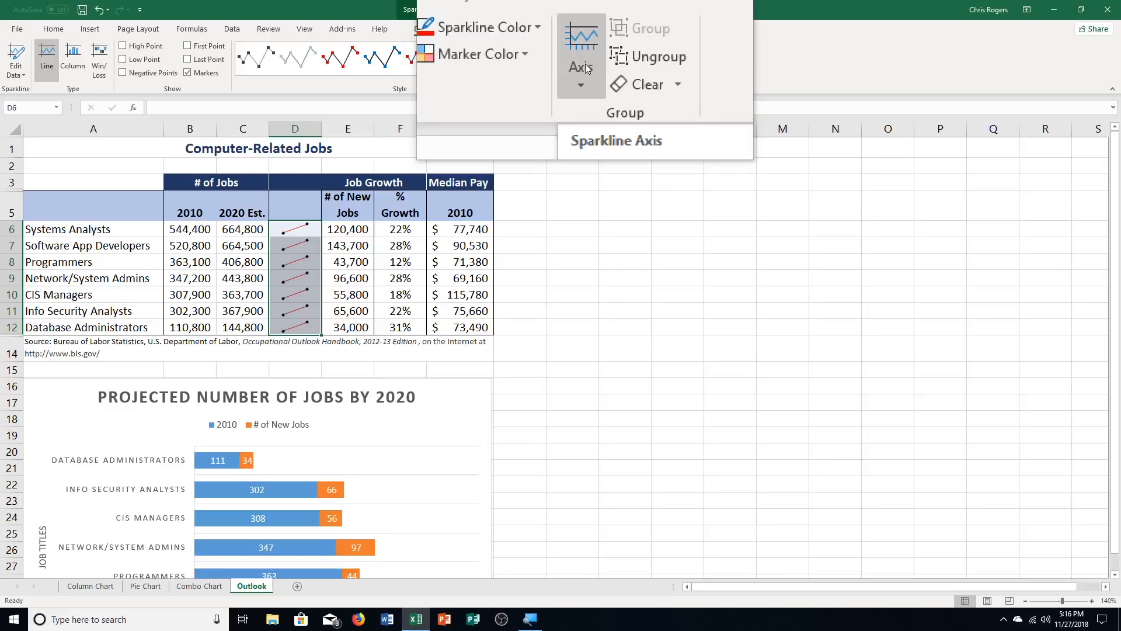
Set the vertical axis minimum to Same for All Sparklines via the Axis options.
{"action": "left_click", "coordinate": [585, 79]}
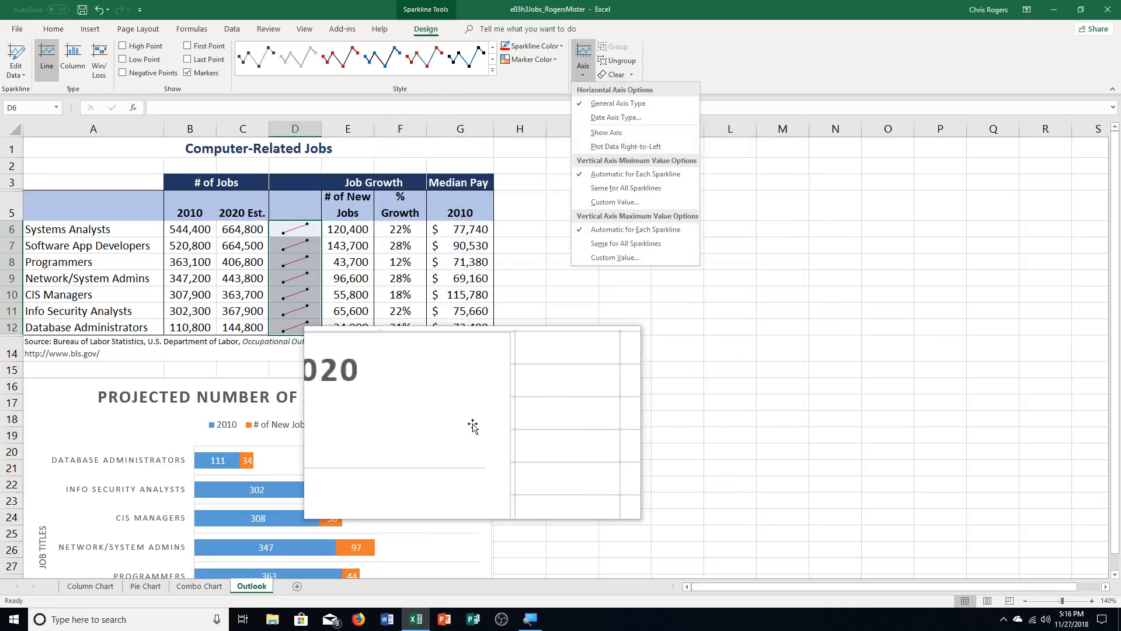
{"action": "mouse_move", "coordinate": [473, 425]}
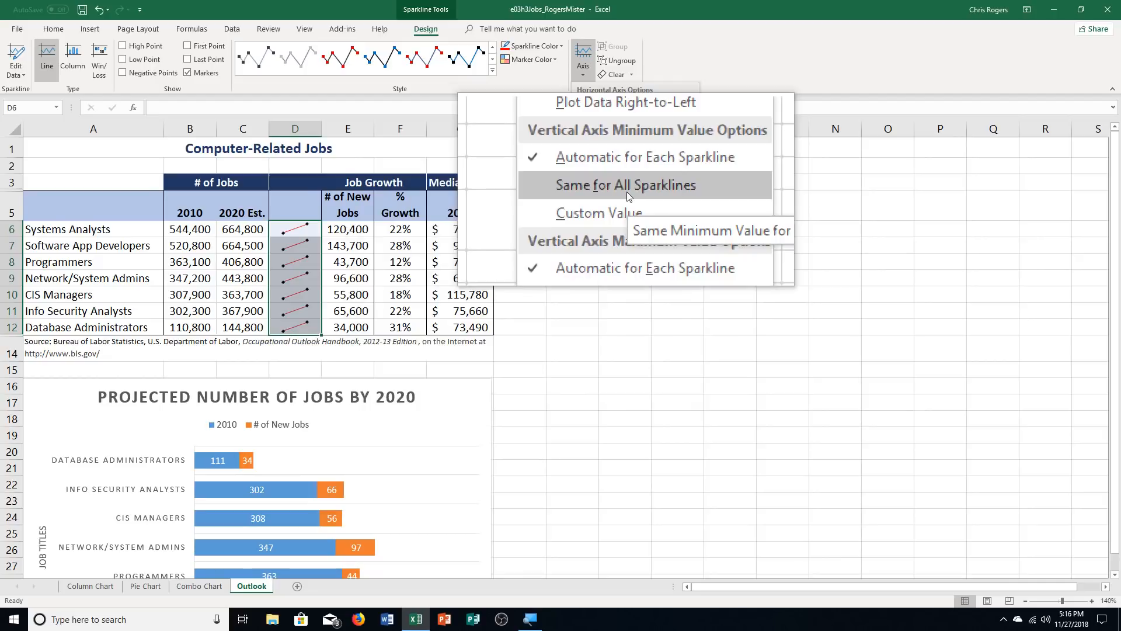
{"action": "left_click", "coordinate": [625, 184]}
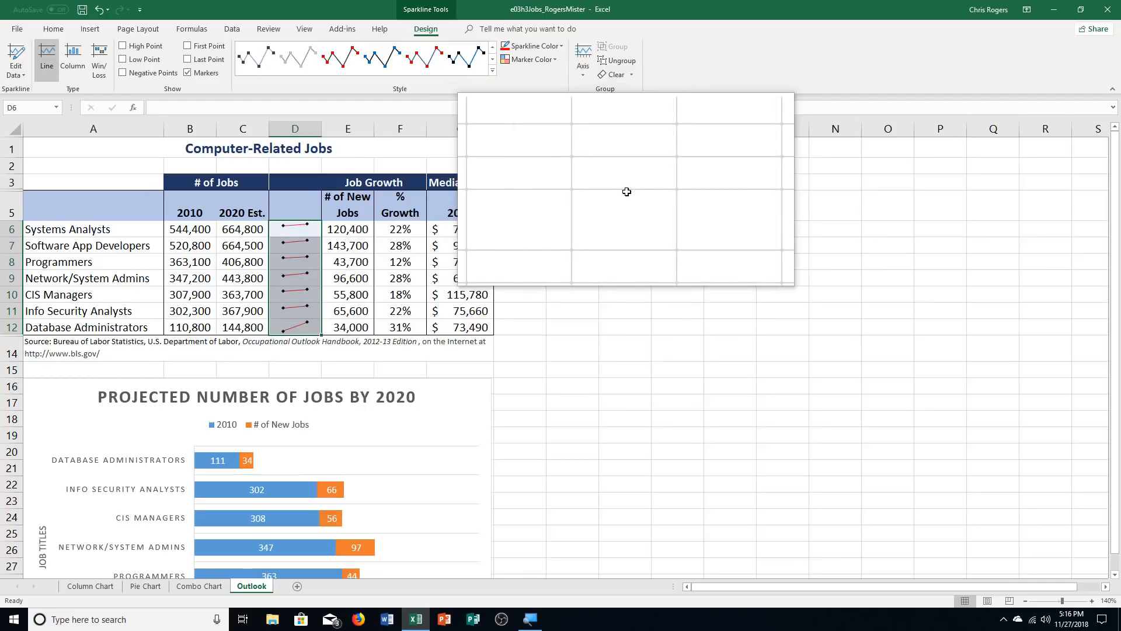
{"action": "left_click", "coordinate": [583, 60]}
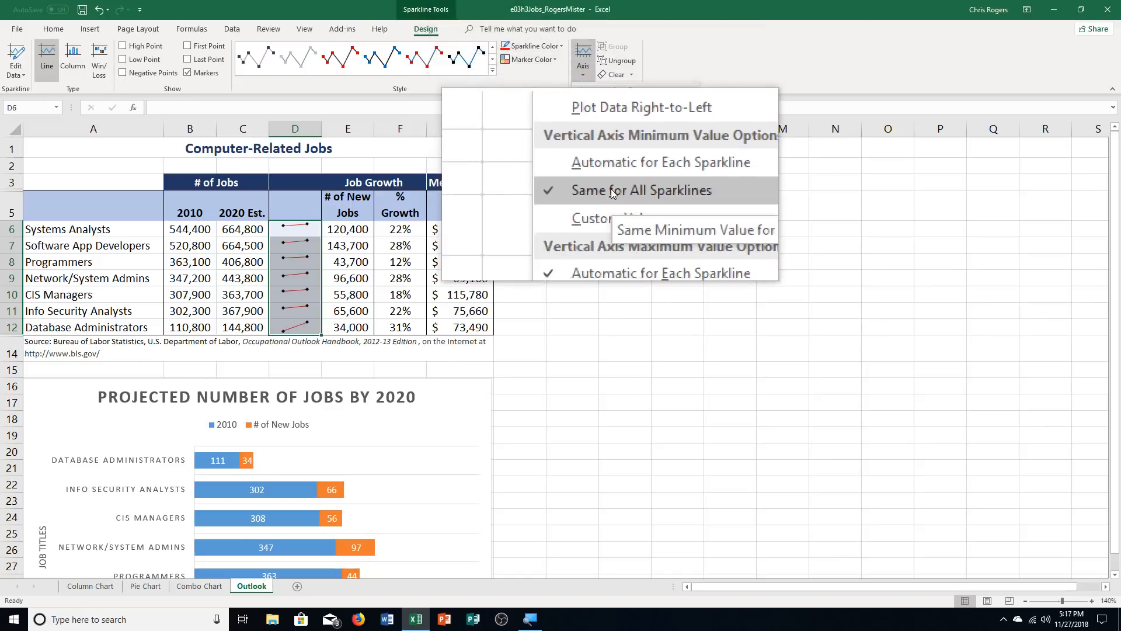
{"action": "left_click", "coordinate": [633, 191]}
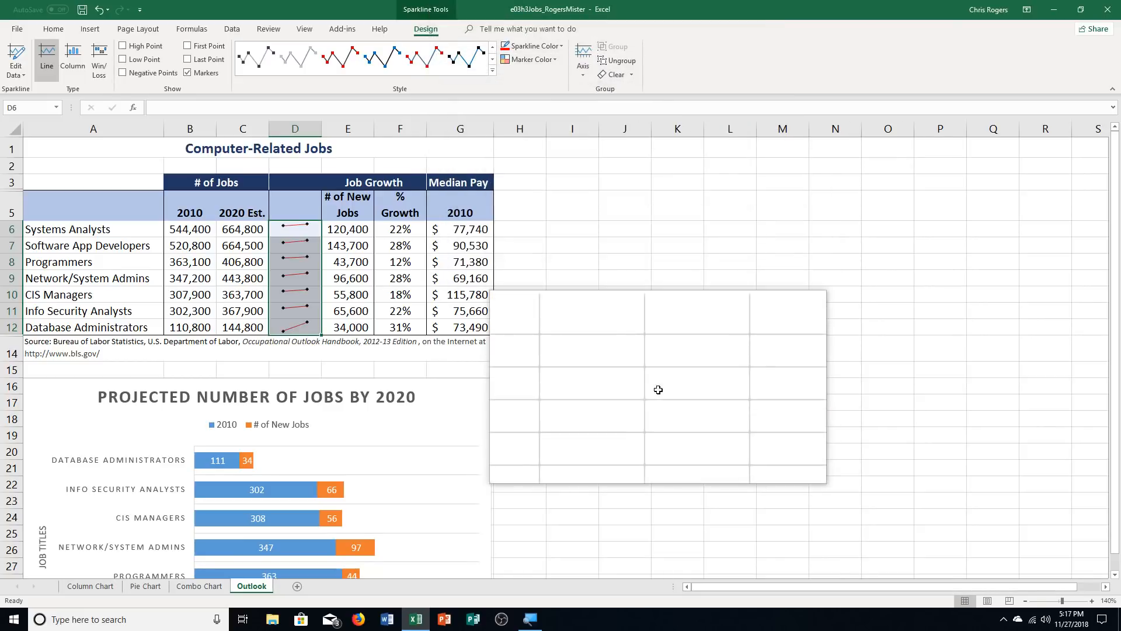
{"action": "mouse_move", "coordinate": [659, 386]}
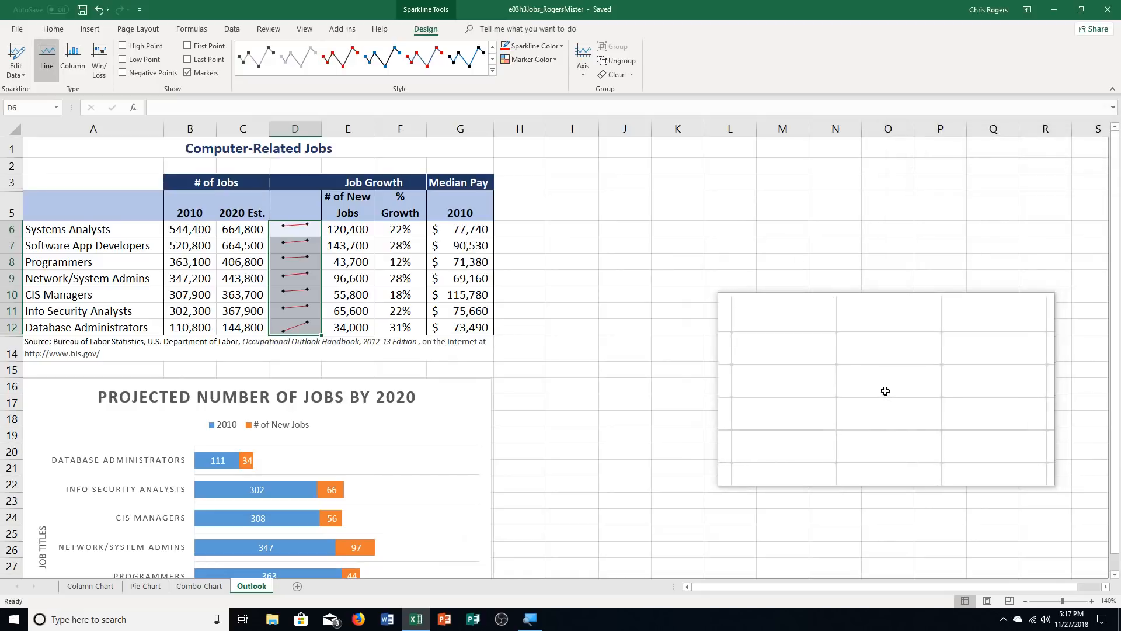
Review the bar chart on the Outlook sheet, then move to the Combo Chart sheet.
{"action": "scroll", "scroll_direction": "down", "scroll_amount": 3}
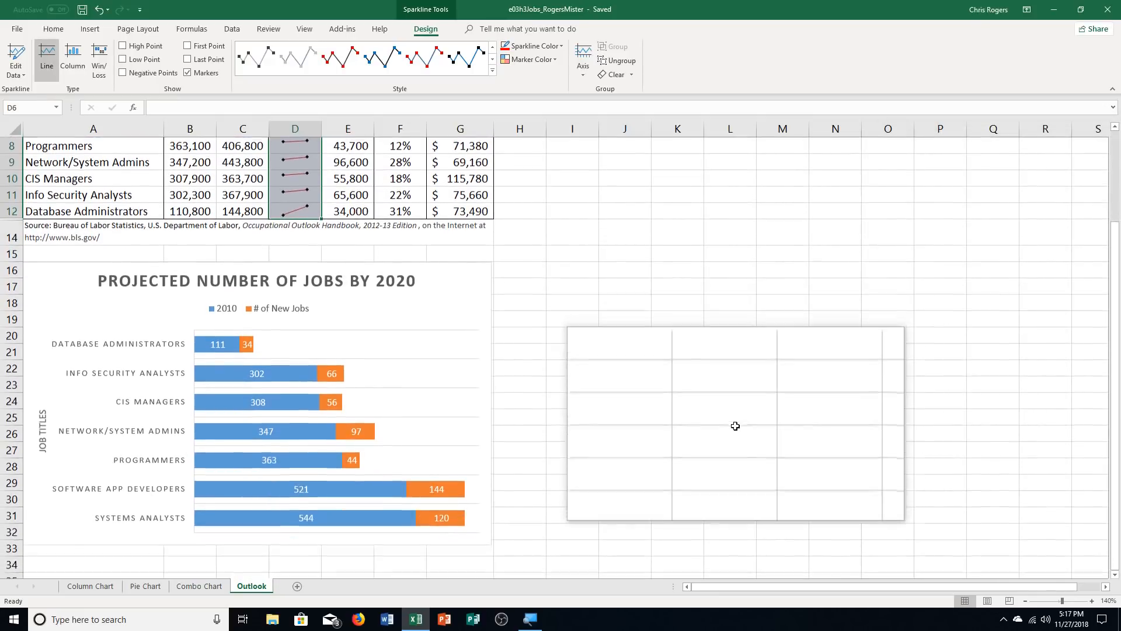
{"action": "left_click_drag", "start_coordinate": [735, 425], "coordinate": [487, 443]}
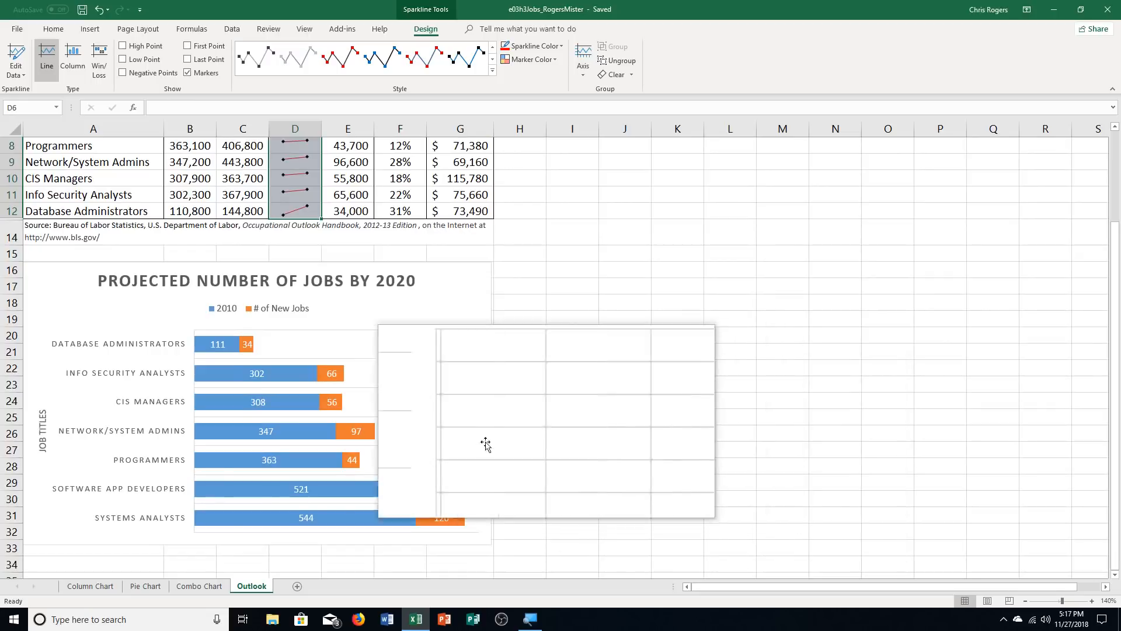
{"action": "left_click", "coordinate": [198, 586]}
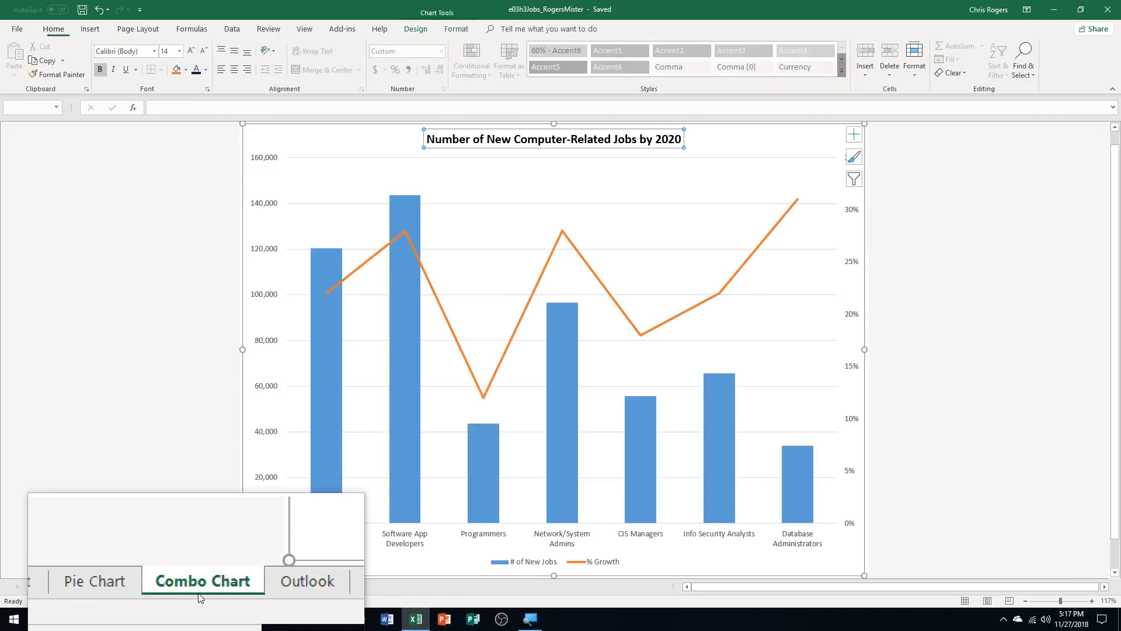